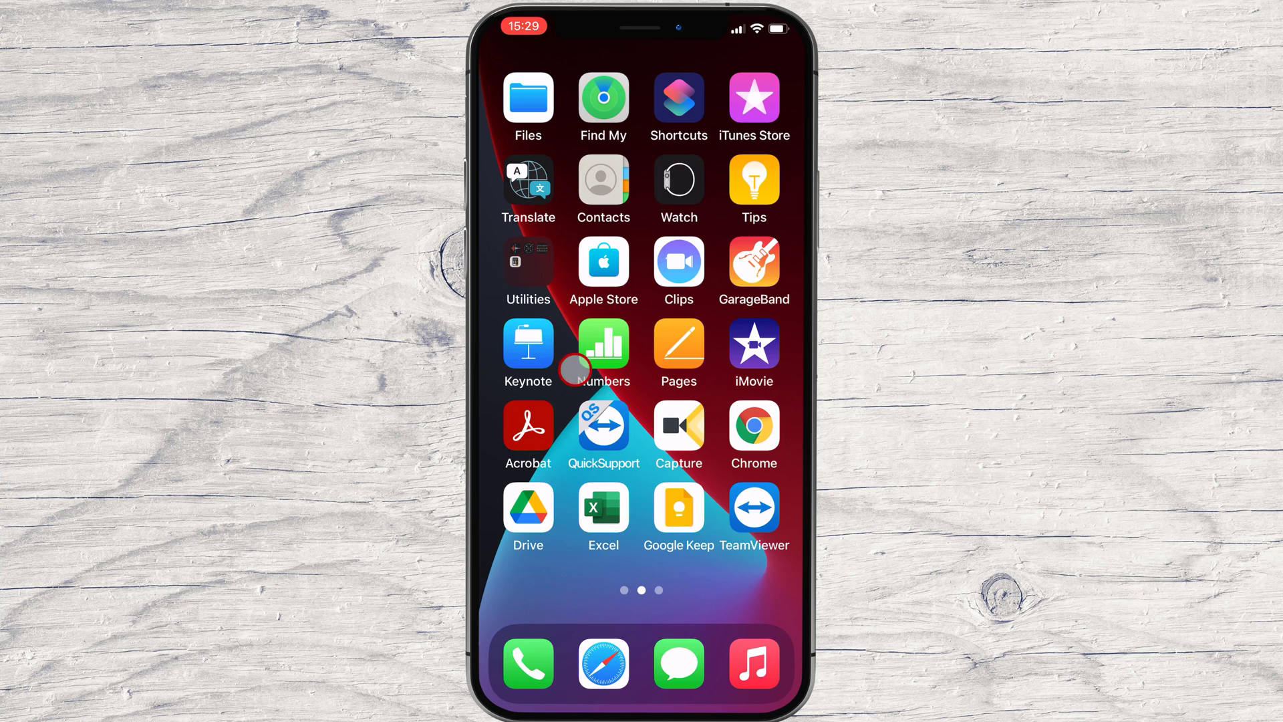
pyautogui.moveTo(617, 417)
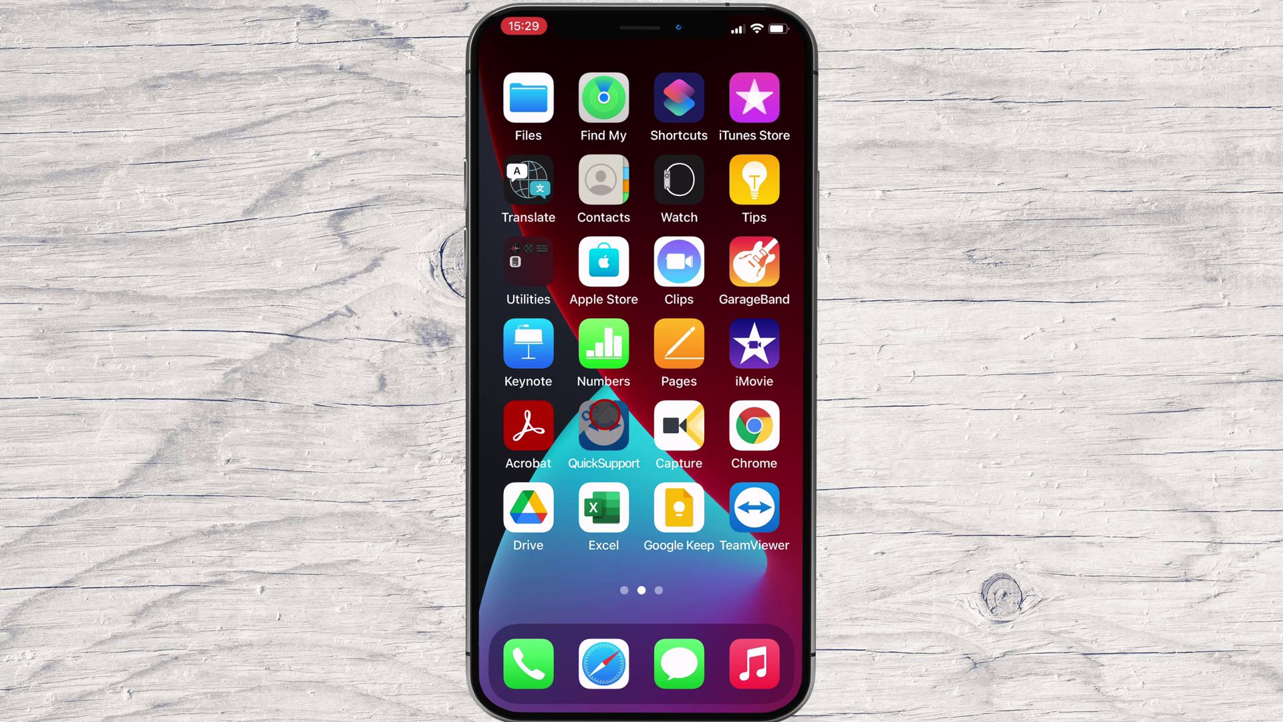
# Launch QuickSupport, agree to the EULA and DPA, and allow notifications
pyautogui.click(603, 430)
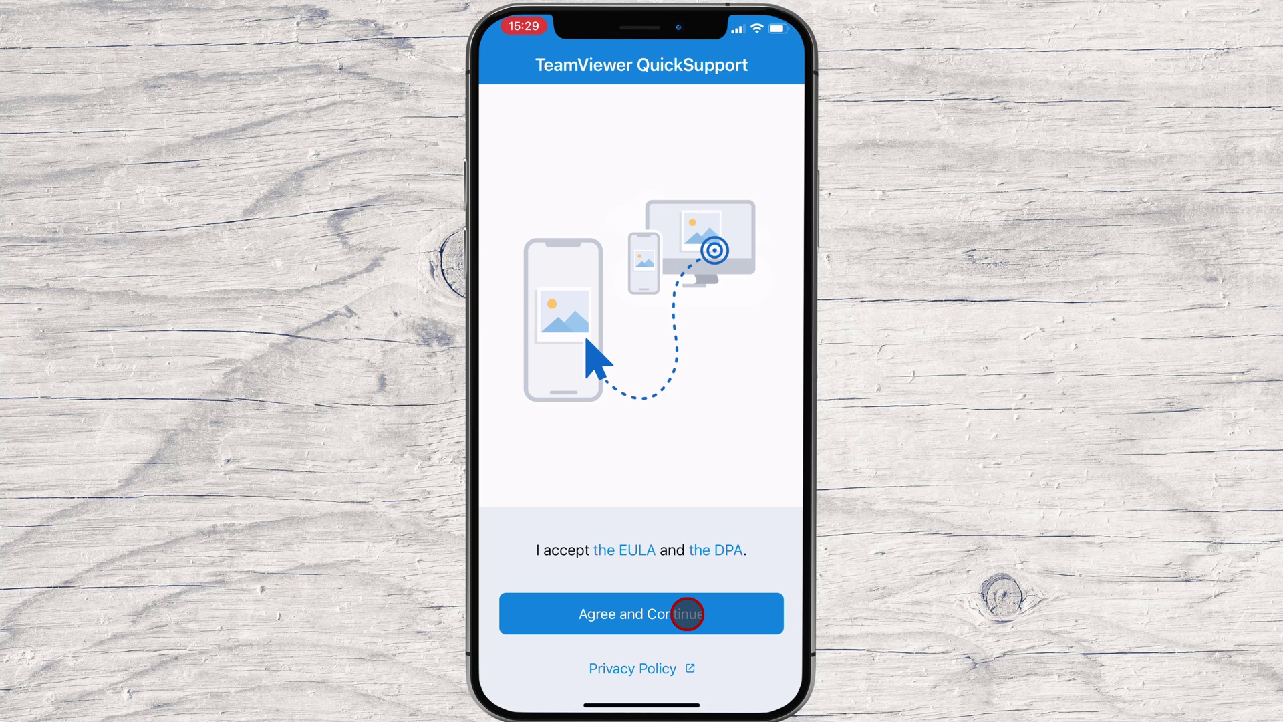
pyautogui.click(640, 614)
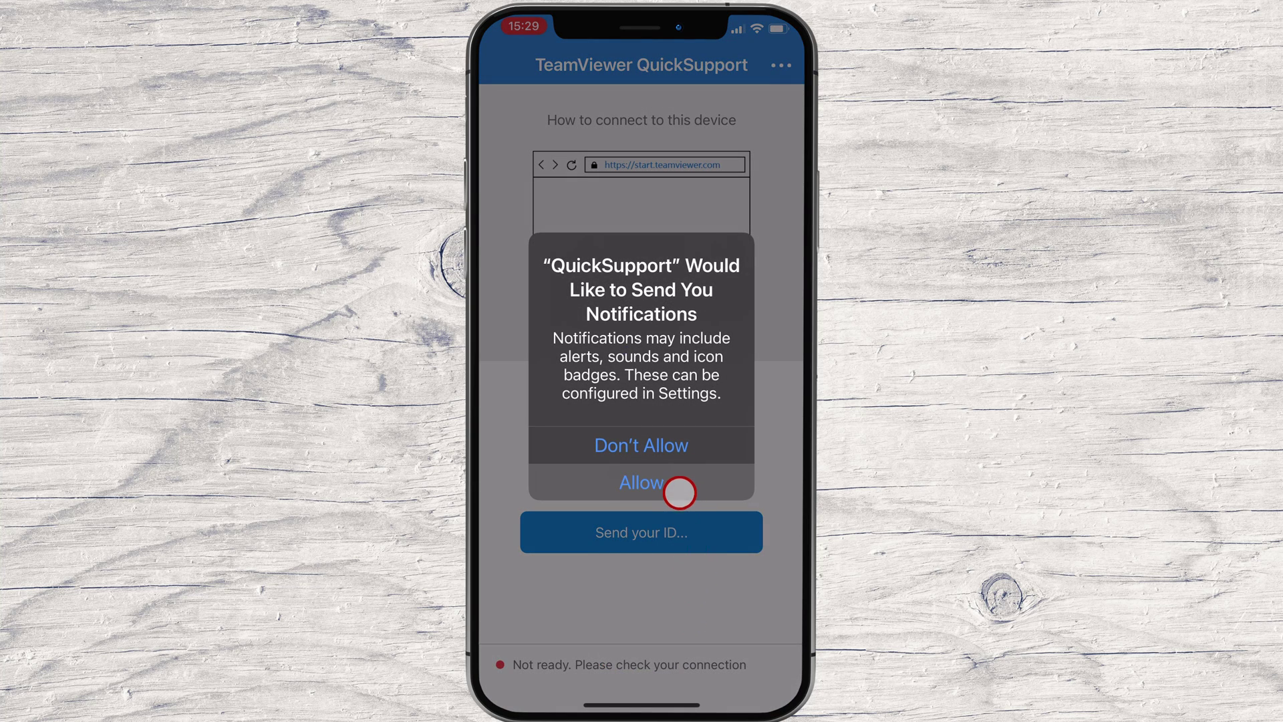
pyautogui.click(641, 483)
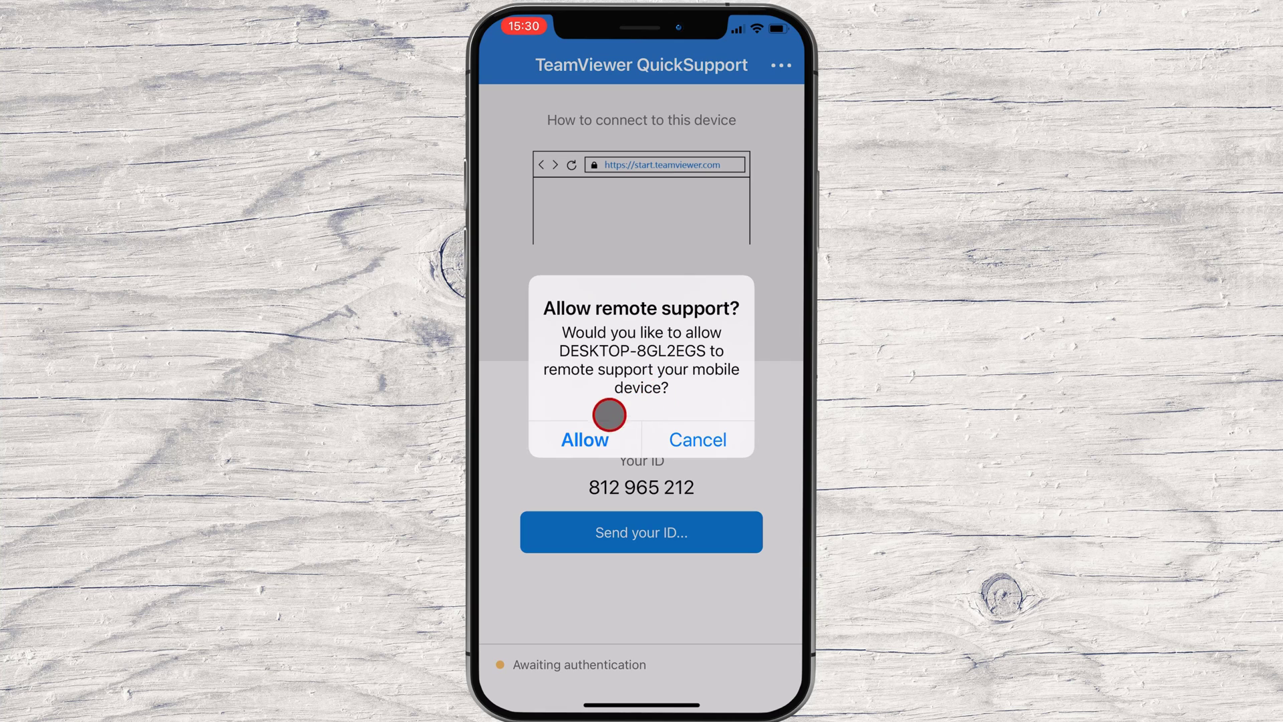
# Allow the incoming remote support request so the desktop connects to the phone
pyautogui.click(584, 440)
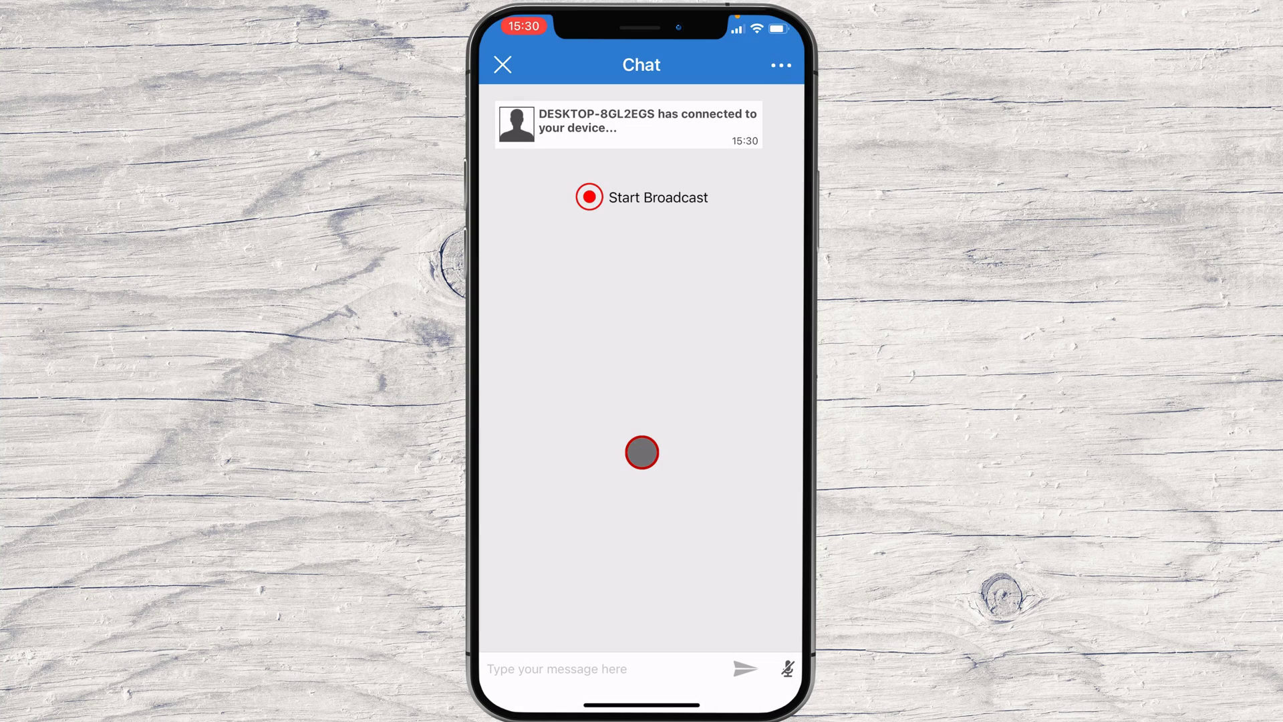
pyautogui.moveTo(642, 452); pyautogui.dragTo(669, 330)
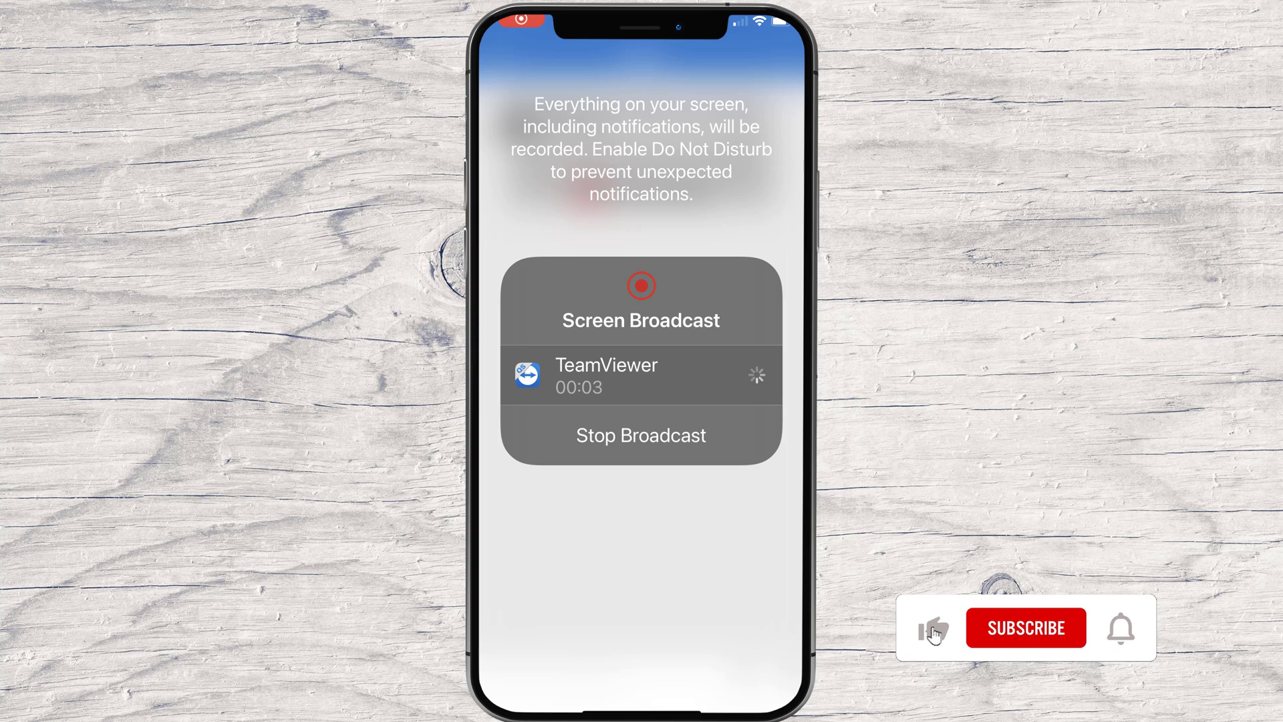
# Start the Screen Broadcast to TeamViewer from the Chat screen
pyautogui.click(1025, 628)
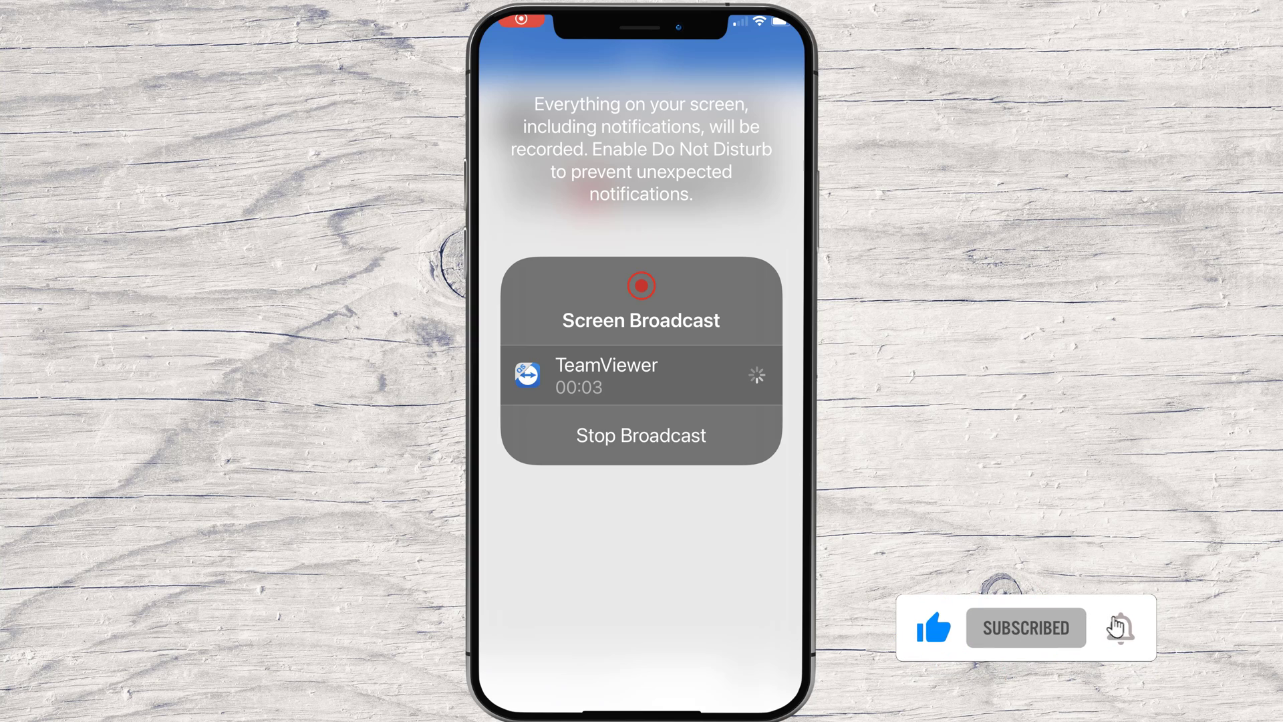
pyautogui.click(1122, 631)
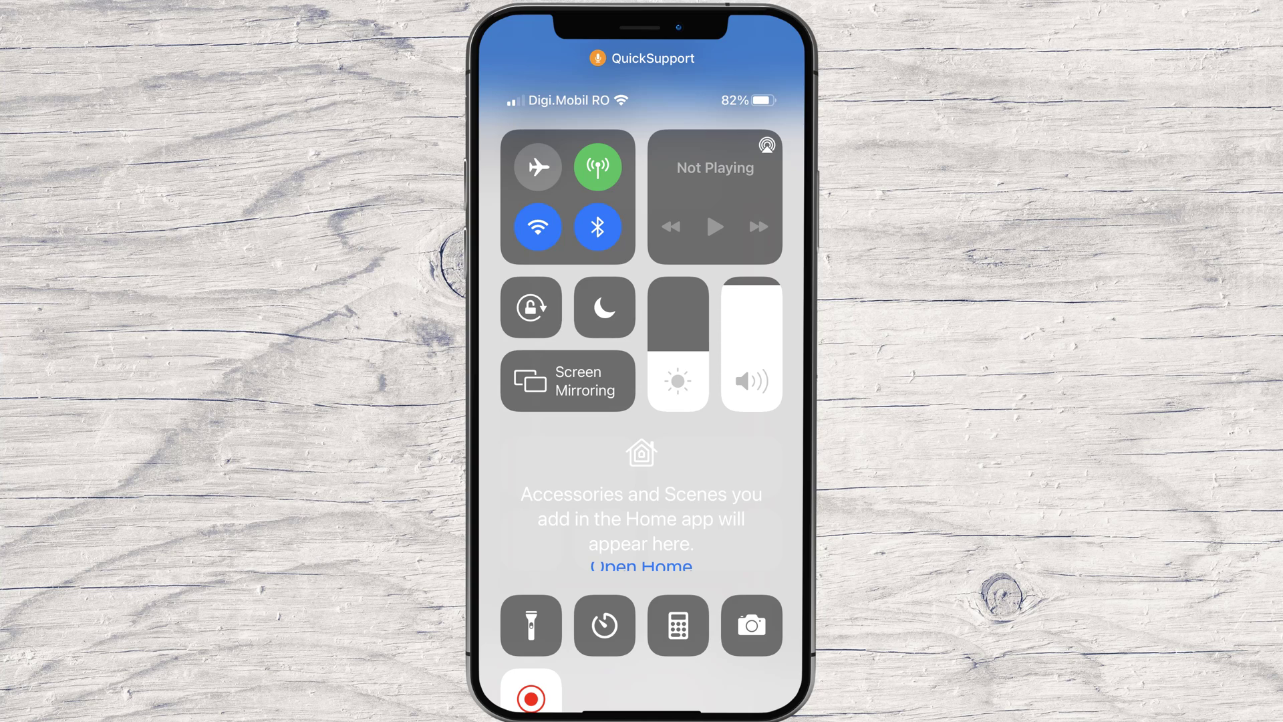
# Stop the screen broadcast with the red recording button in Control Center
pyautogui.click(531, 697)
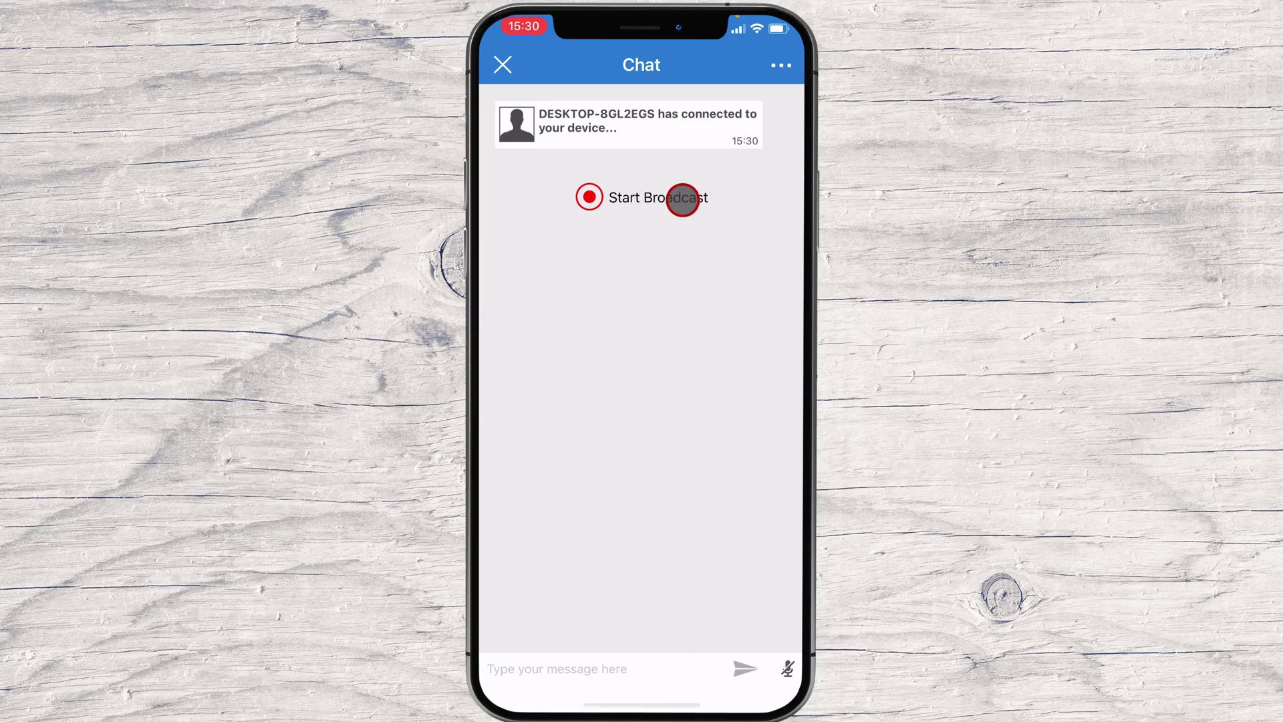
# Begin closing the desktop connection, bringing up the Close/Cancel prompt
pyautogui.click(779, 64)
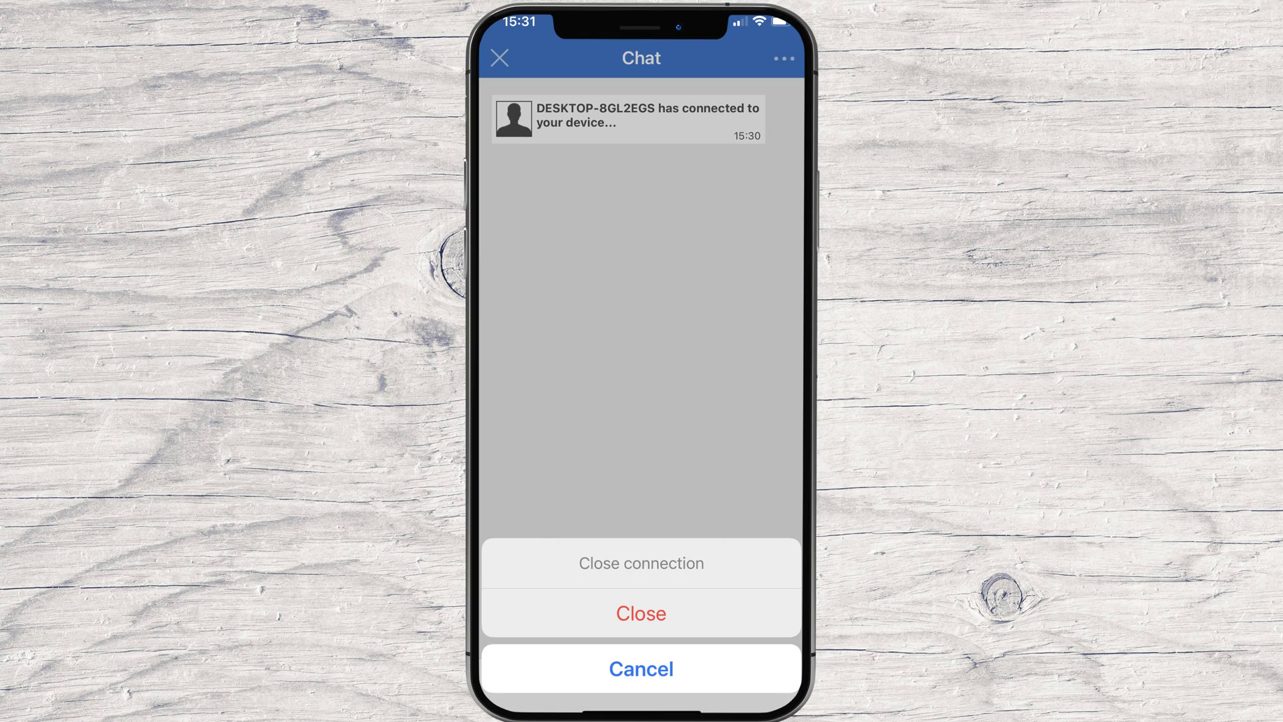